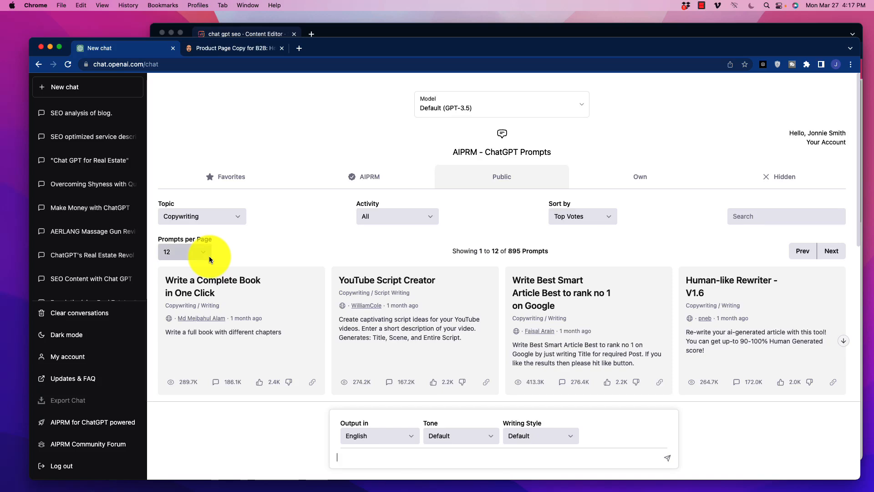
{"action": "mouse_move", "coordinate": [257, 252]}
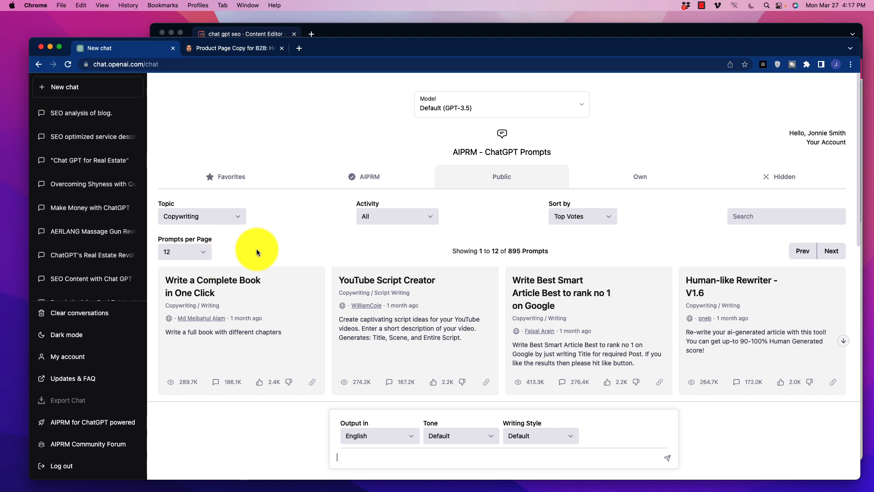
{"action": "mouse_move", "coordinate": [261, 245]}
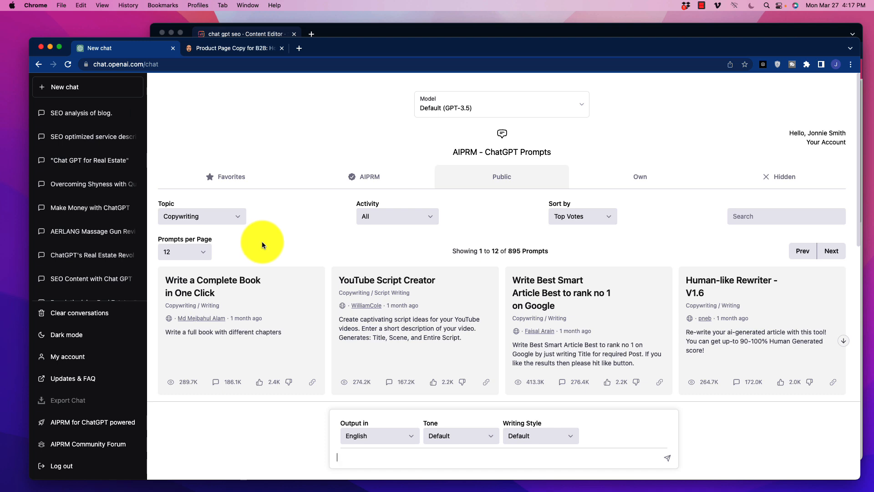
{"action": "mouse_move", "coordinate": [267, 244]}
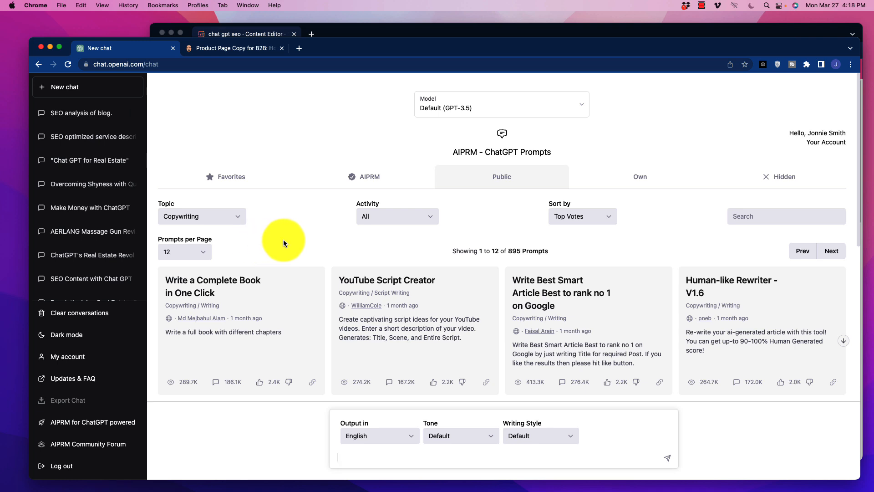
{"action": "mouse_move", "coordinate": [451, 157]}
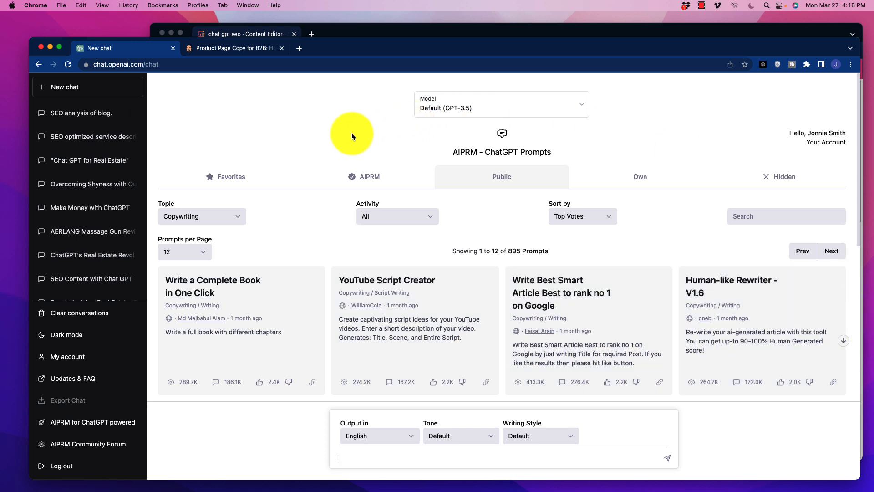
{"action": "mouse_move", "coordinate": [311, 170]}
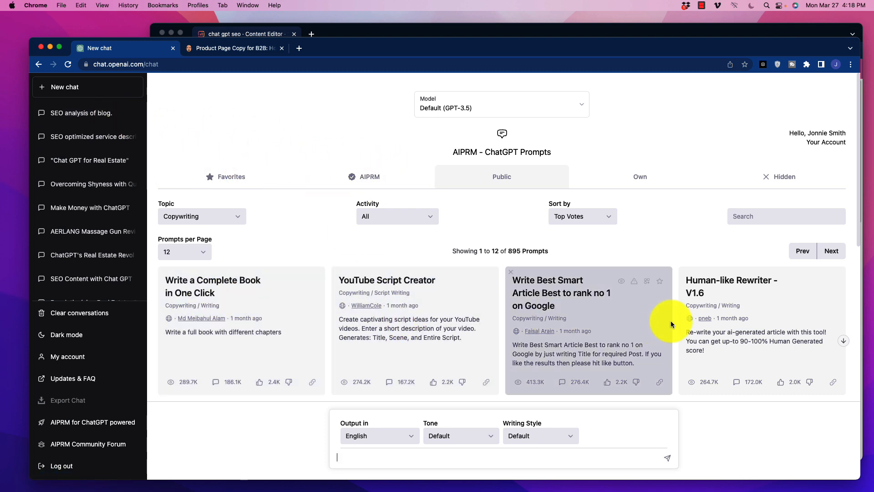
{"action": "mouse_move", "coordinate": [497, 288]}
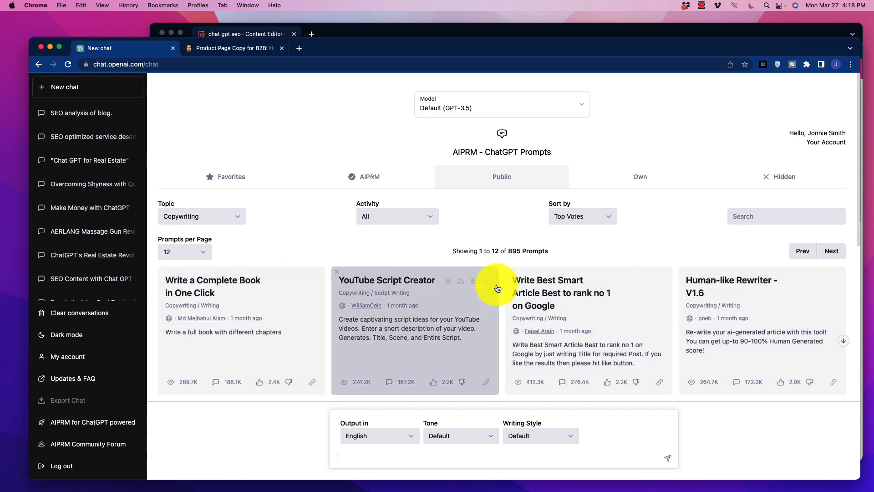
{"action": "mouse_move", "coordinate": [284, 244]}
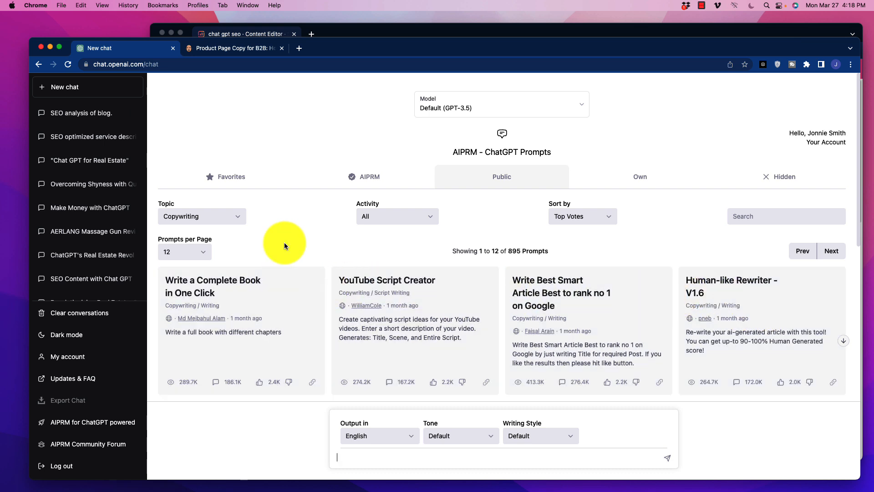
{"action": "mouse_move", "coordinate": [476, 180]}
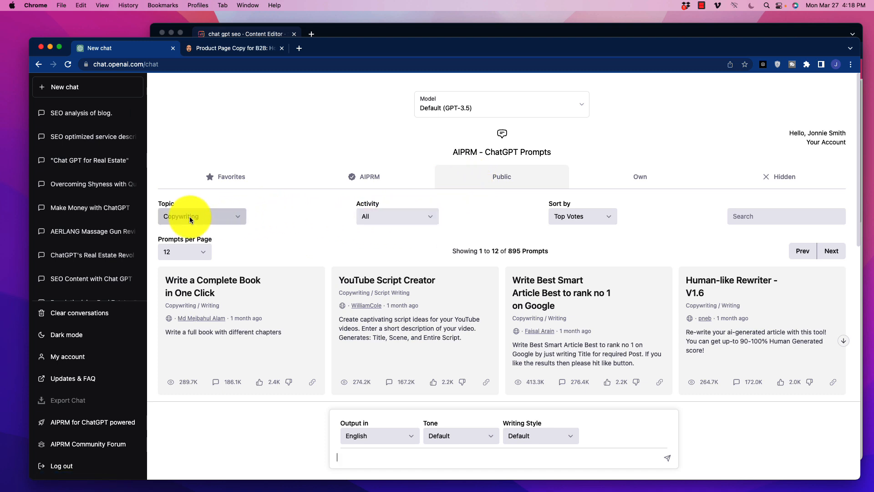
Filter the AIPRM prompt library to Topic SEO and Activity Writing, listing 247 prompts
{"action": "left_click", "coordinate": [202, 217]}
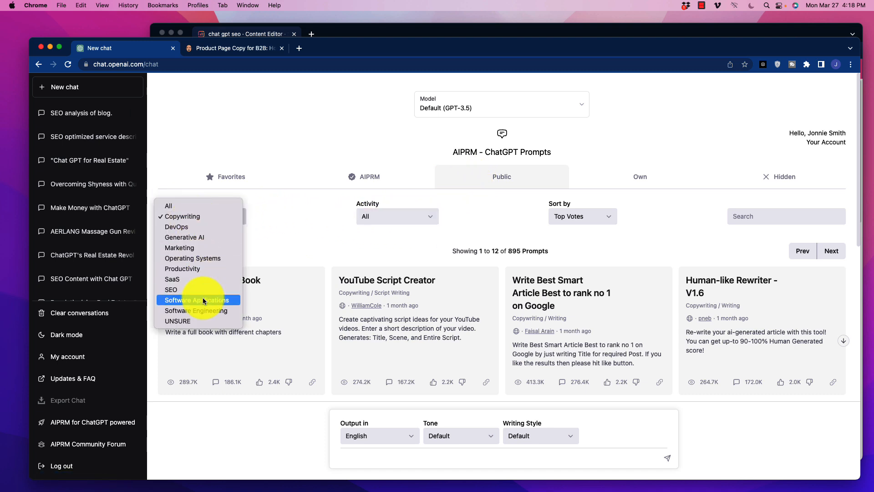
{"action": "left_click", "coordinate": [171, 290]}
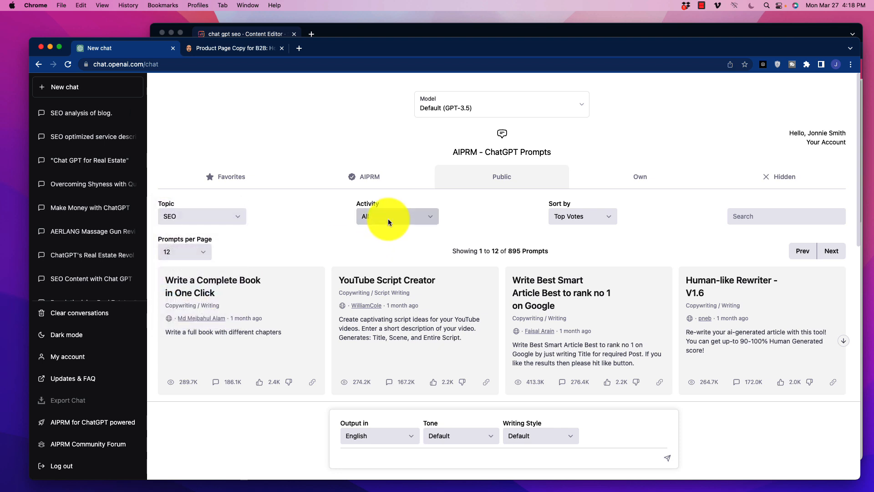
{"action": "left_click", "coordinate": [397, 216]}
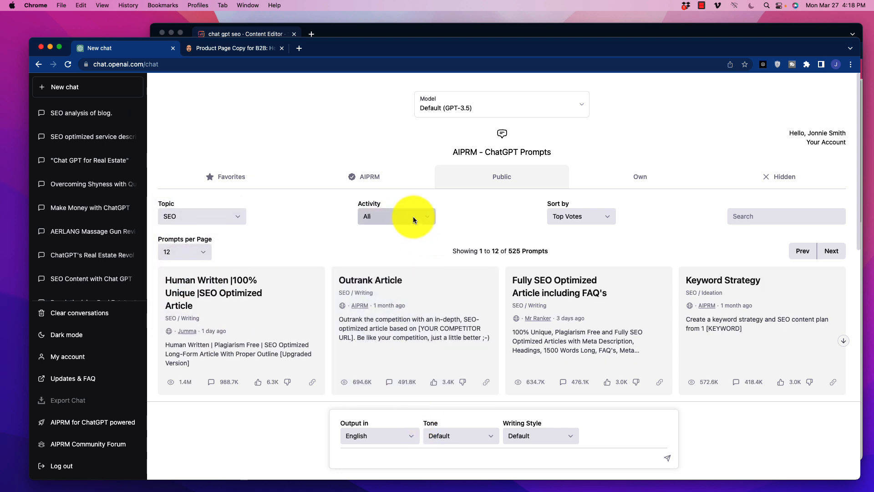
{"action": "left_click", "coordinate": [396, 217]}
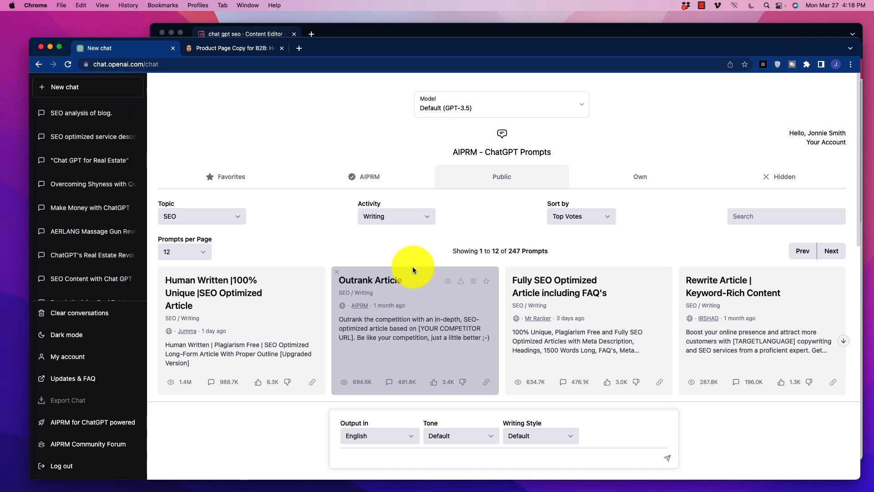
{"action": "mouse_move", "coordinate": [583, 322]}
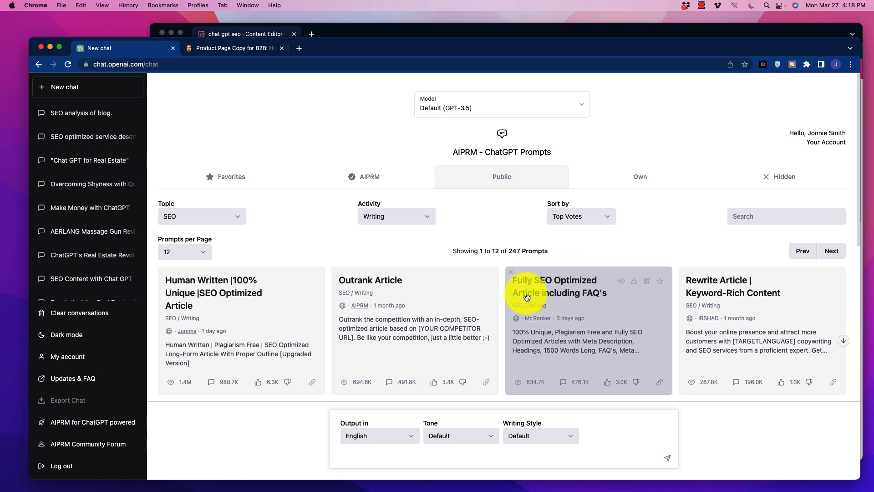
{"action": "mouse_move", "coordinate": [626, 329]}
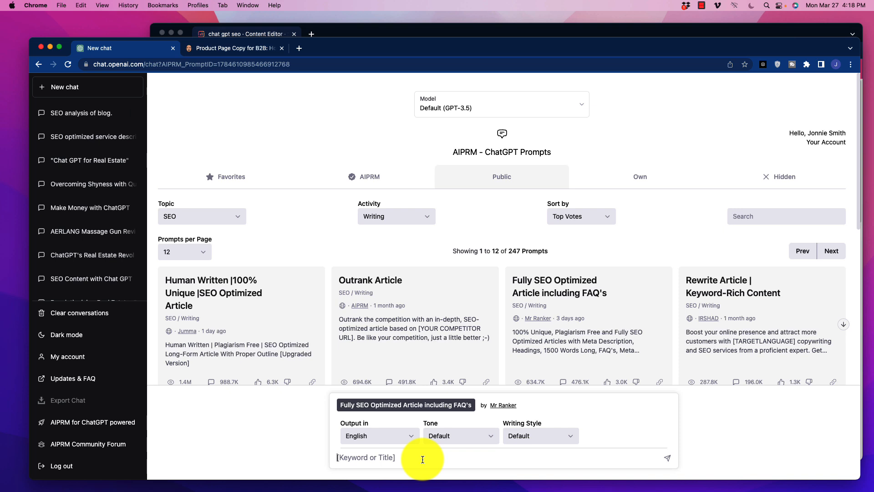
Enter the keyword 'Chat GPT for seo' into the prompt's [Keyword or Title] box
{"action": "type", "text": "C"}
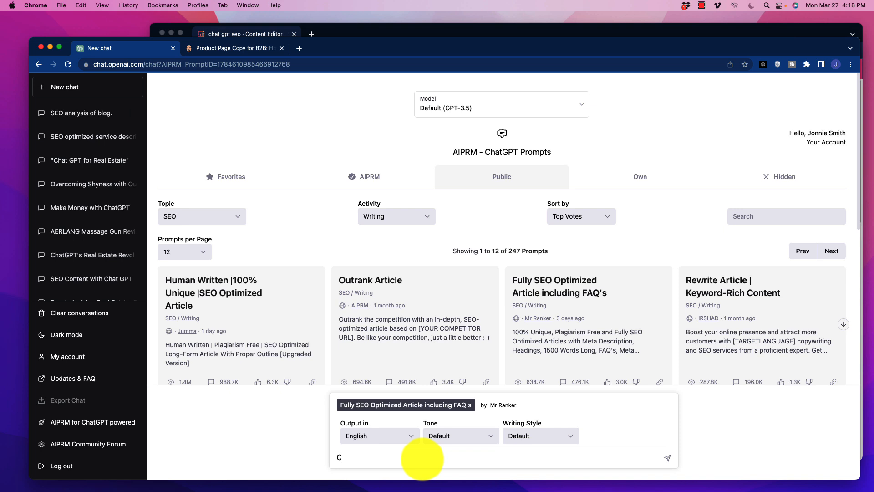
{"action": "type", "text": "hat GPT f"}
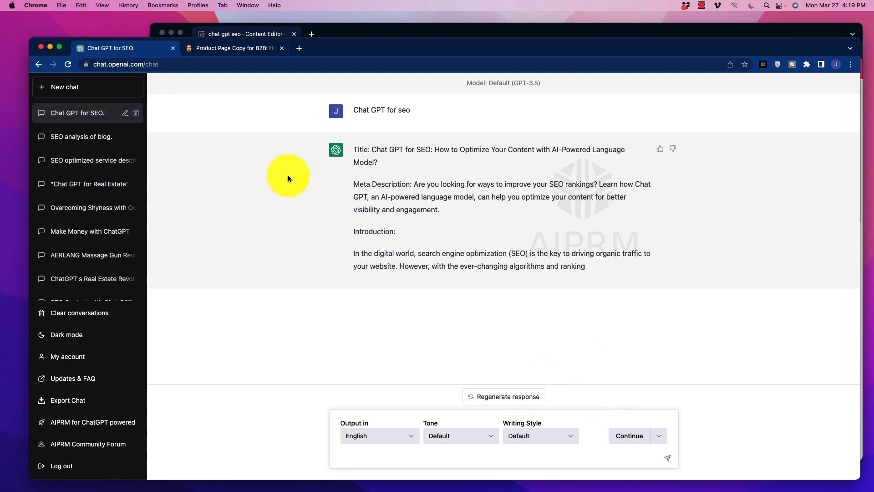
{"action": "left_click", "coordinate": [81, 112]}
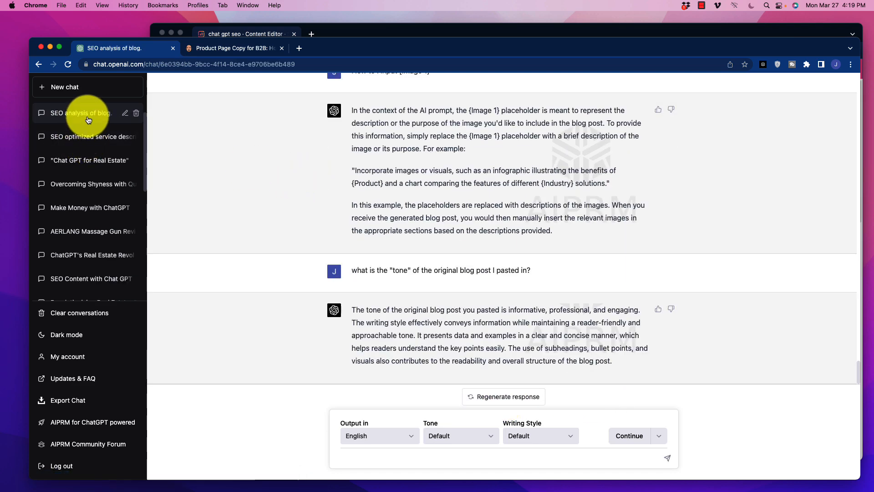
{"action": "left_click", "coordinate": [81, 113]}
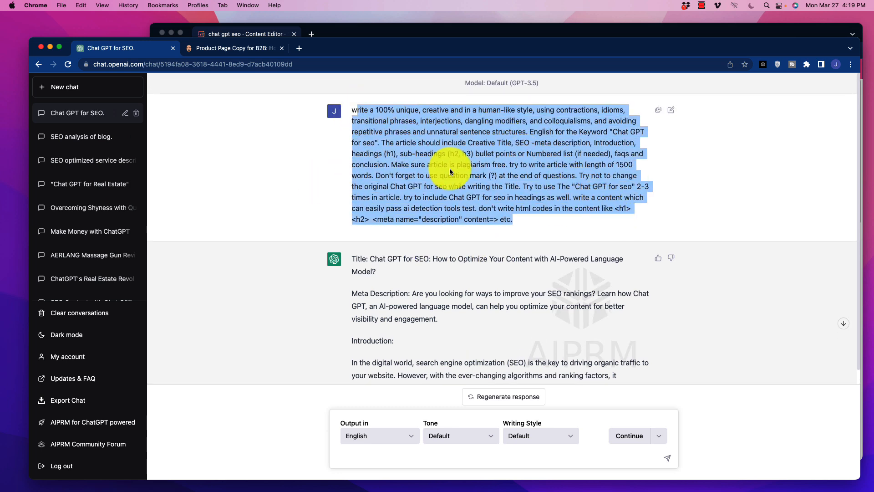
{"action": "left_click", "coordinate": [448, 169]}
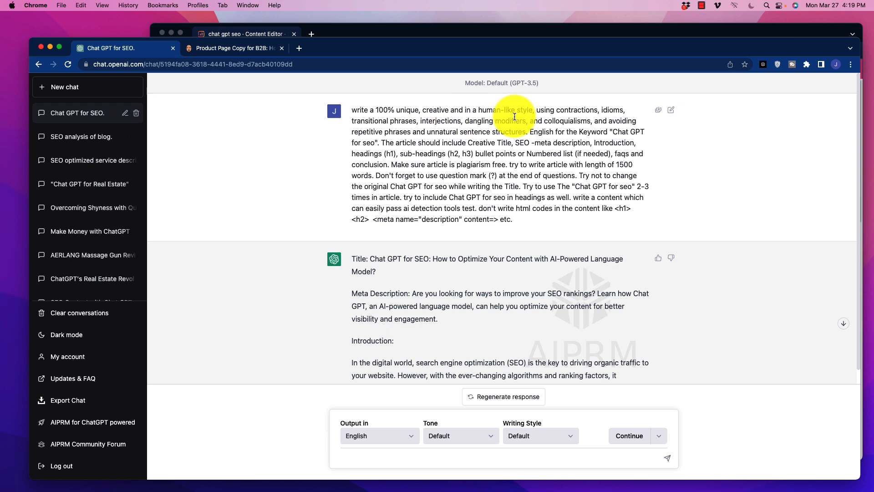
{"action": "mouse_move", "coordinate": [369, 124]}
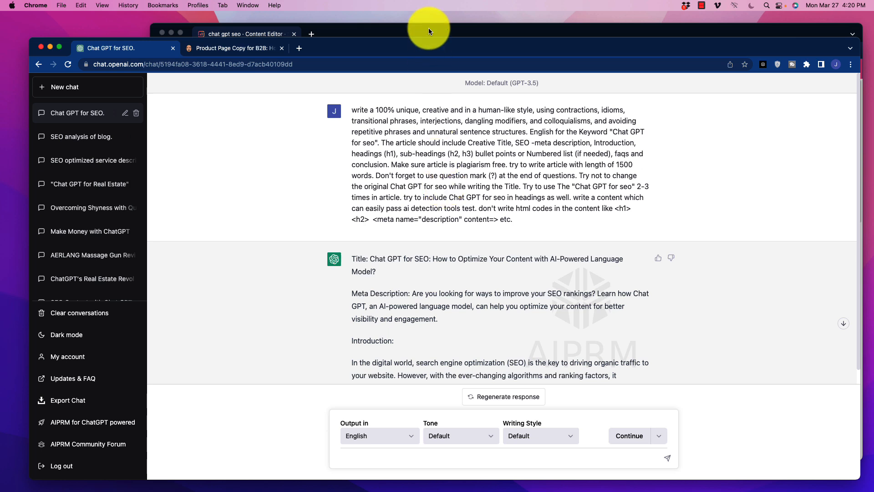
Bring the Surfer SEO Content Editor draft 'Chat Gpt Seo Unleashed' (score 65) to the front
{"action": "left_click", "coordinate": [243, 34]}
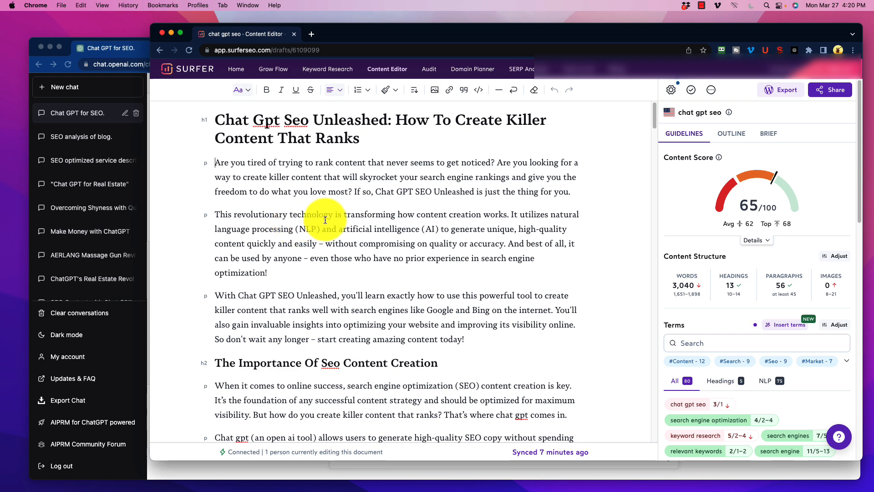
{"action": "mouse_move", "coordinate": [755, 219]}
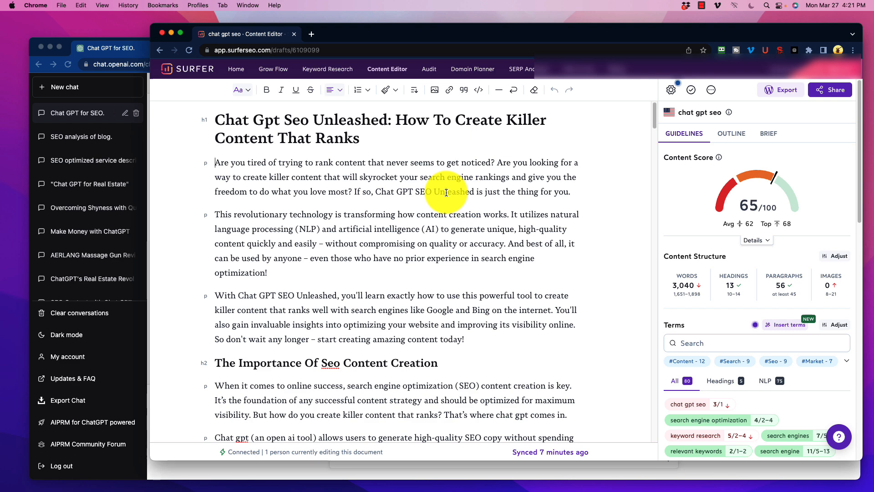
{"action": "mouse_move", "coordinate": [145, 38]}
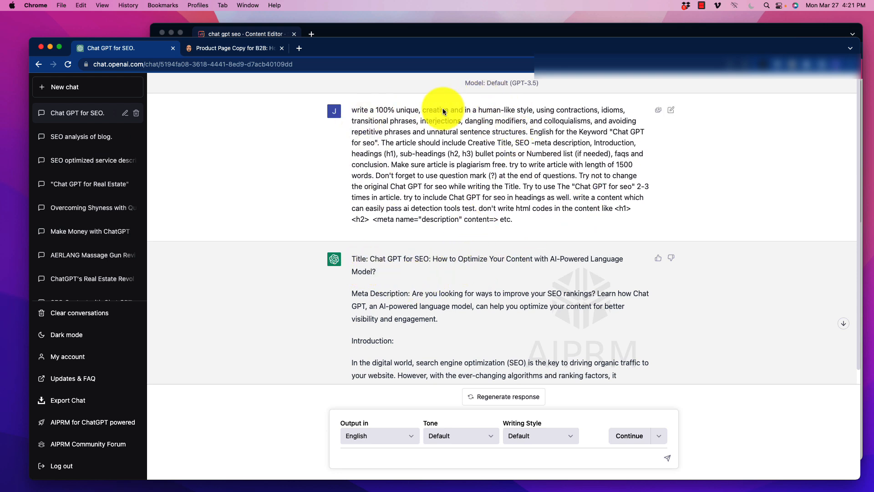
{"action": "mouse_move", "coordinate": [445, 228]}
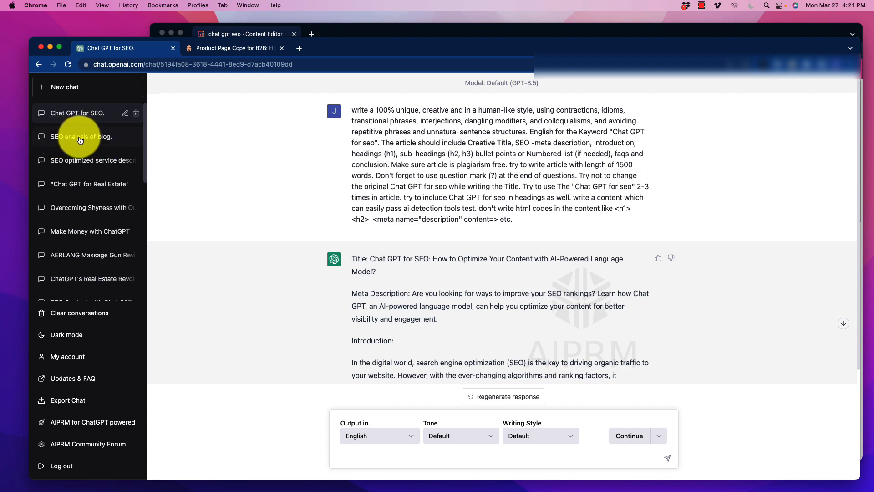
Switch to the GPT-4 'SEO analysis of blog.' conversation from the sidebar
{"action": "left_click", "coordinate": [81, 135]}
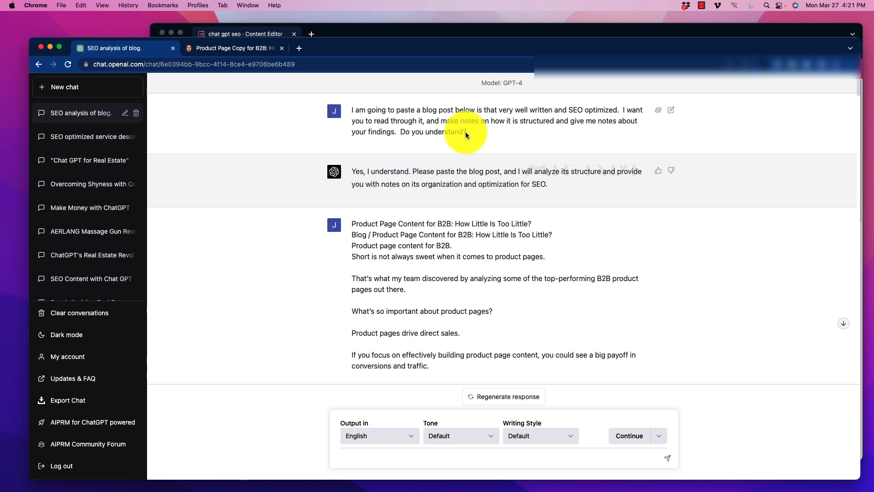
{"action": "mouse_move", "coordinate": [490, 131]}
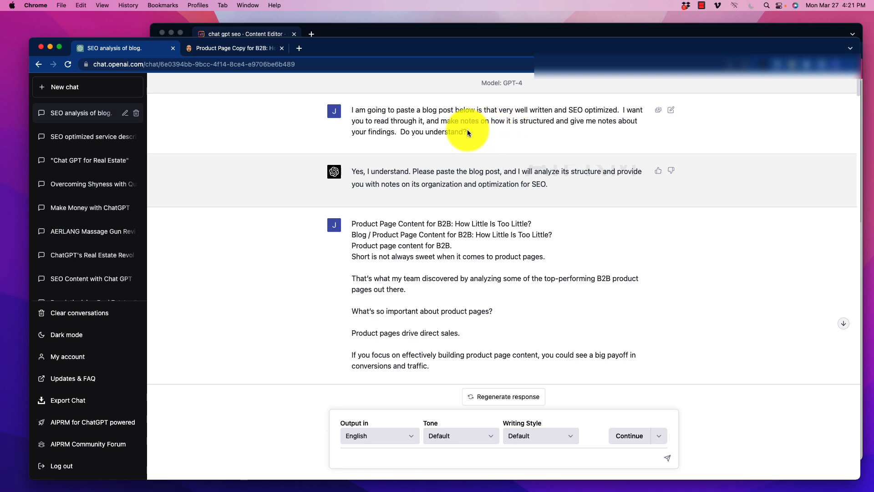
{"action": "mouse_move", "coordinate": [423, 142]}
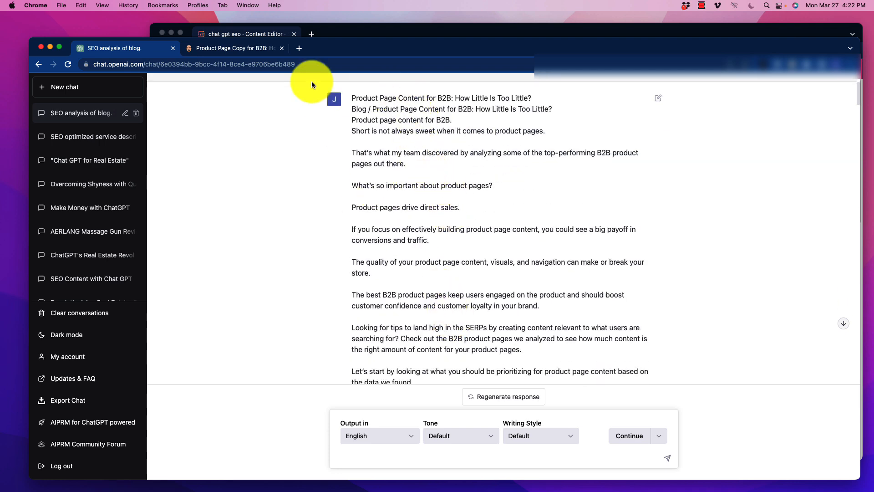
{"action": "left_click", "coordinate": [234, 48]}
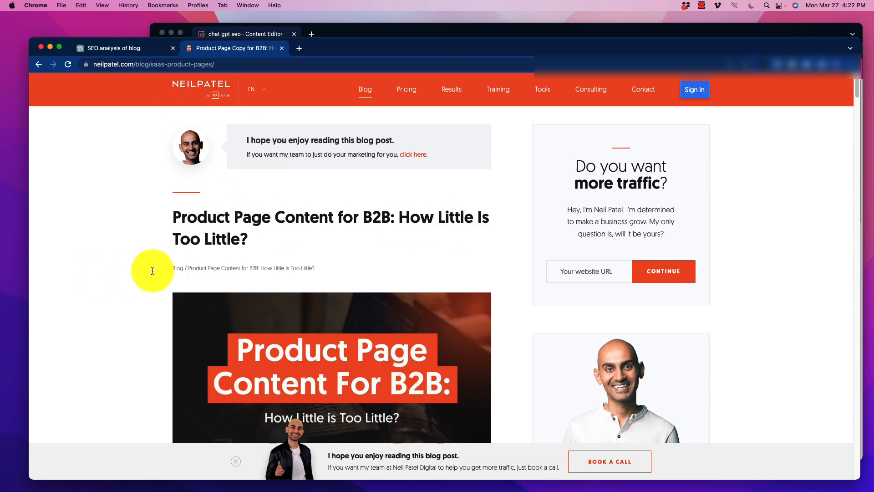
{"action": "mouse_move", "coordinate": [257, 275]}
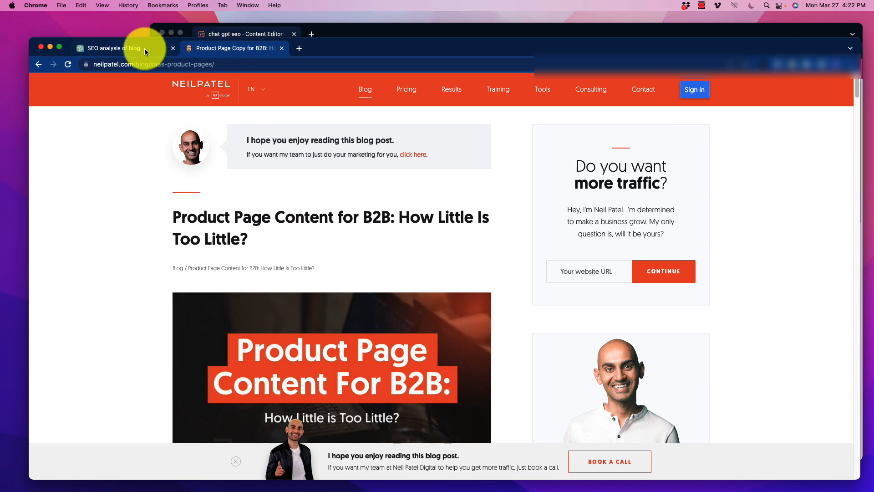
{"action": "mouse_move", "coordinate": [115, 48]}
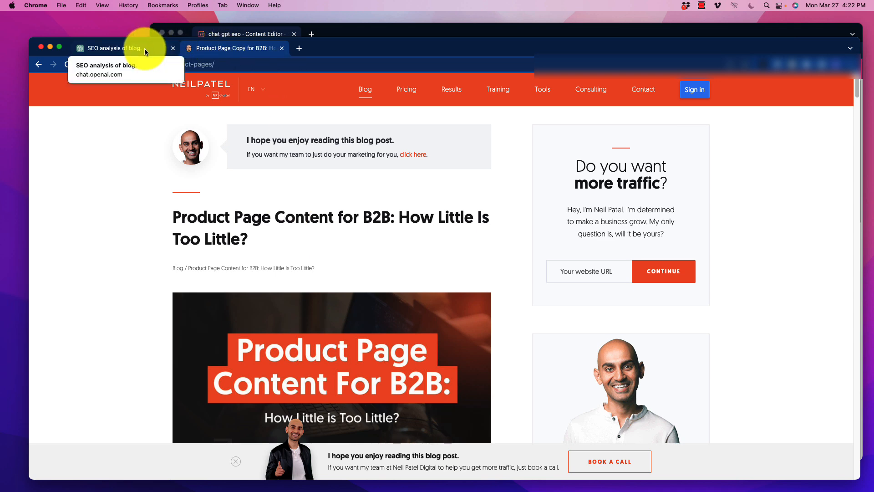
{"action": "left_click", "coordinate": [111, 48]}
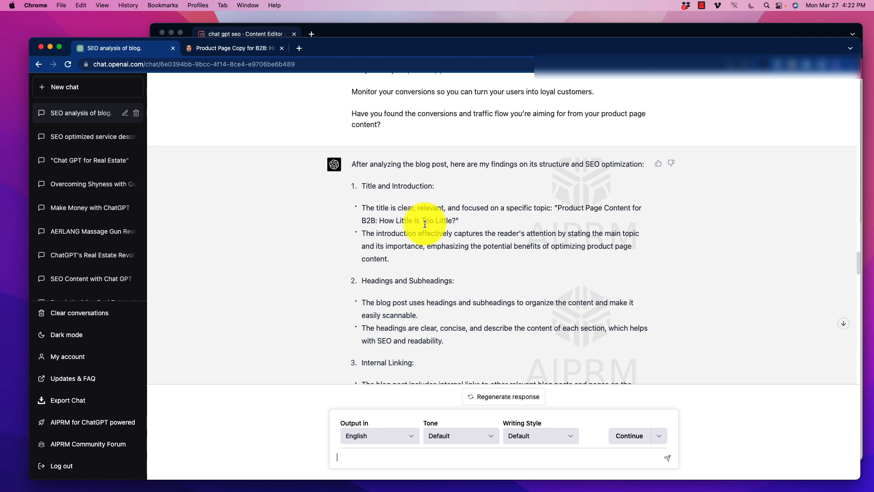
{"action": "scroll", "scroll_direction": "down", "scroll_amount": 3}
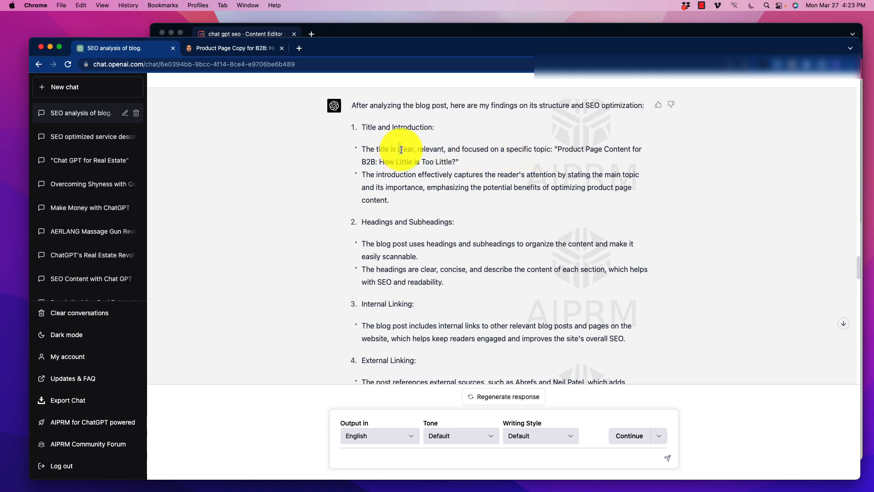
{"action": "left_click_drag", "start_coordinate": [399, 148], "coordinate": [549, 148]}
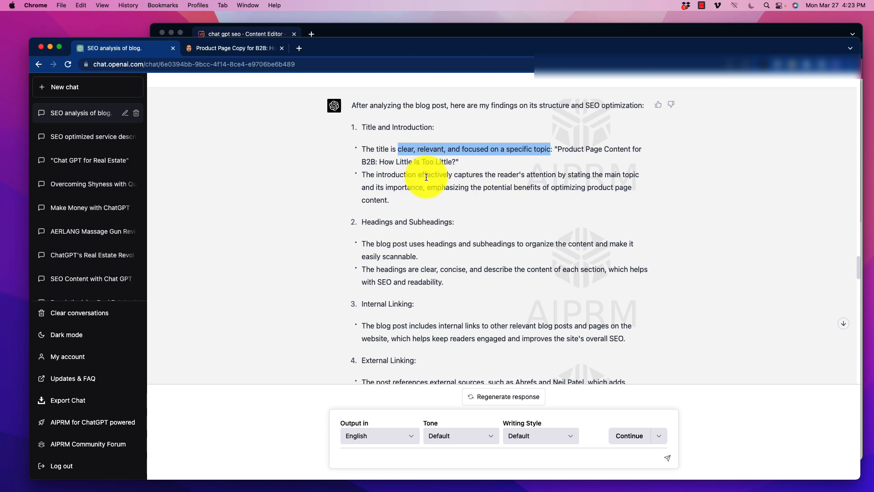
{"action": "mouse_move", "coordinate": [531, 177]}
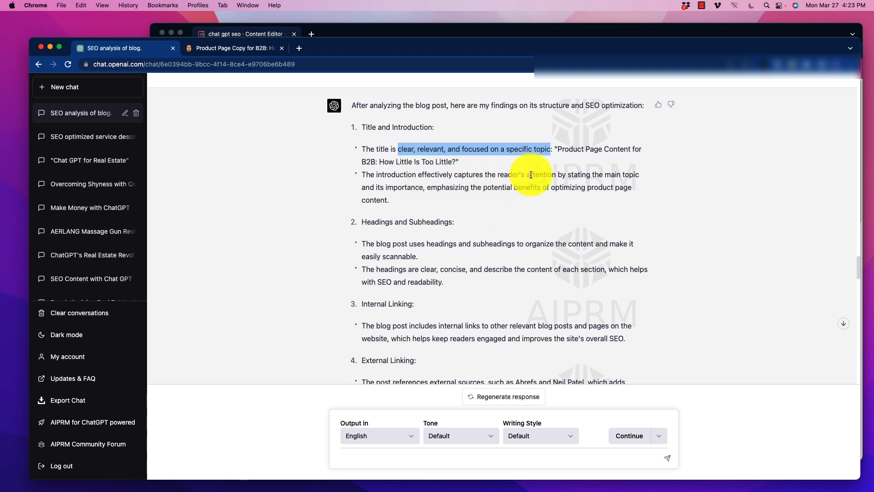
{"action": "mouse_move", "coordinate": [448, 187]}
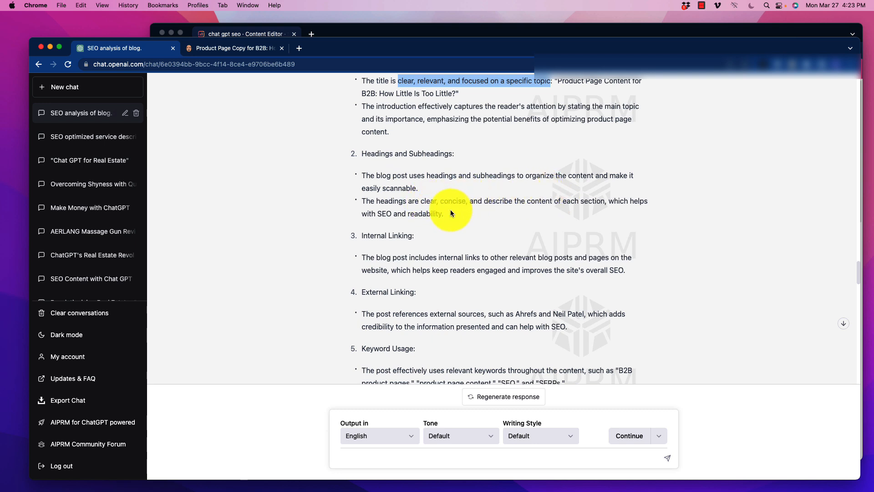
{"action": "scroll", "scroll_direction": "down", "scroll_amount": 3}
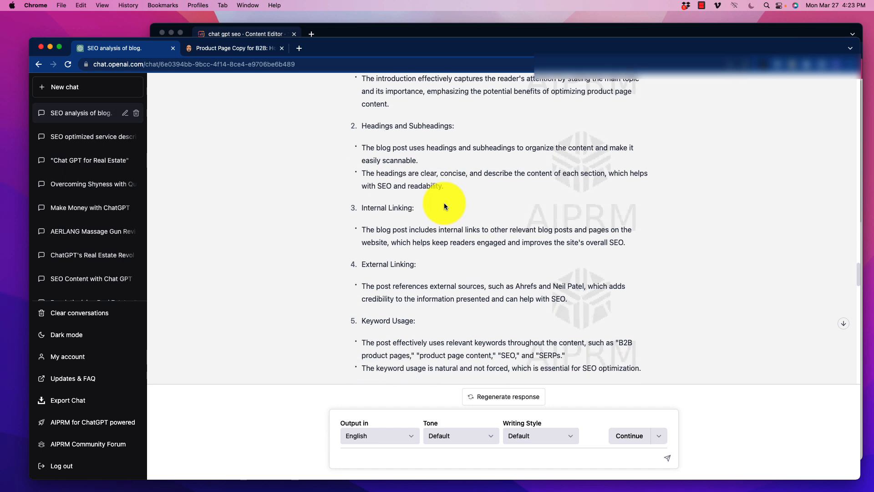
{"action": "scroll", "scroll_direction": "down", "scroll_amount": 3}
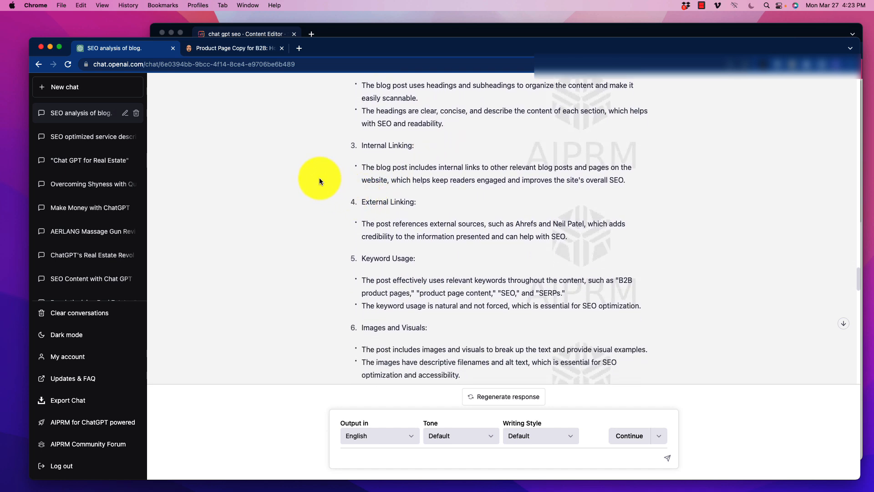
{"action": "scroll", "scroll_direction": "down", "scroll_amount": 3}
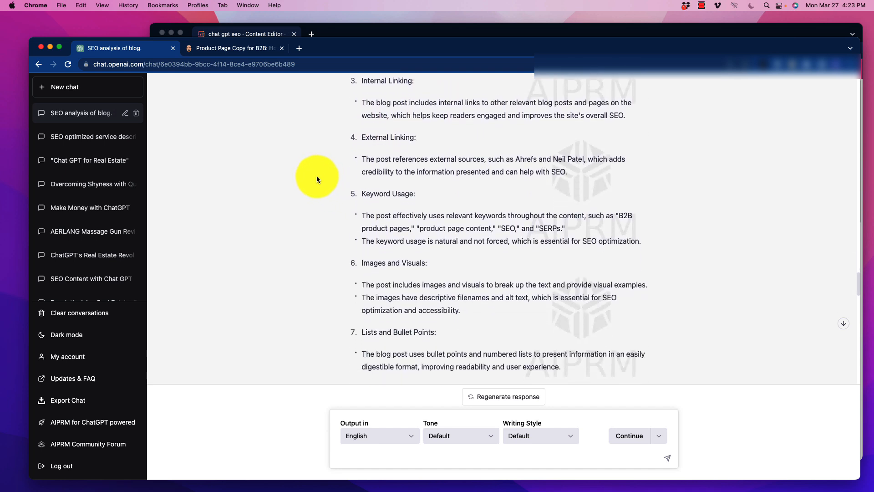
{"action": "scroll", "scroll_direction": "down", "scroll_amount": 3}
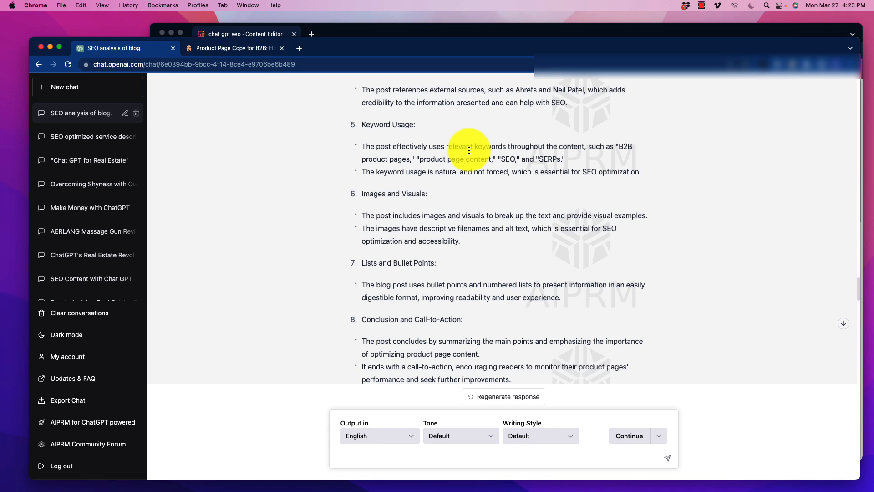
{"action": "mouse_move", "coordinate": [382, 176]}
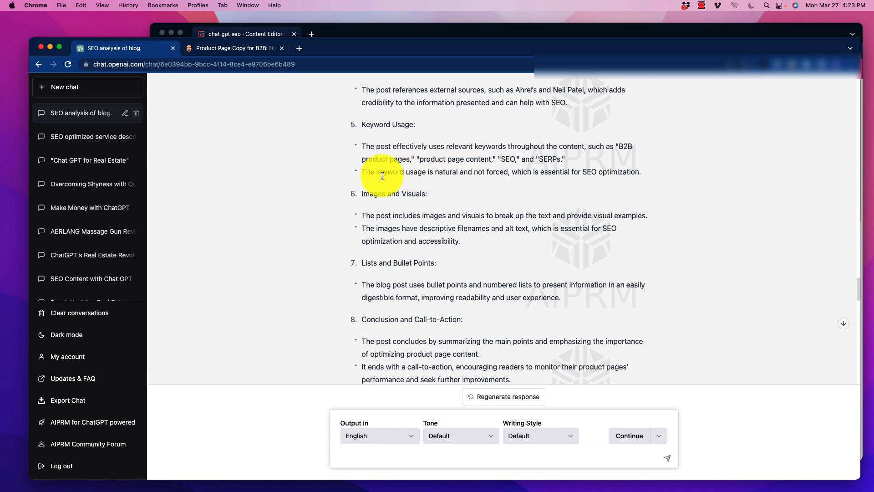
{"action": "mouse_move", "coordinate": [428, 174]}
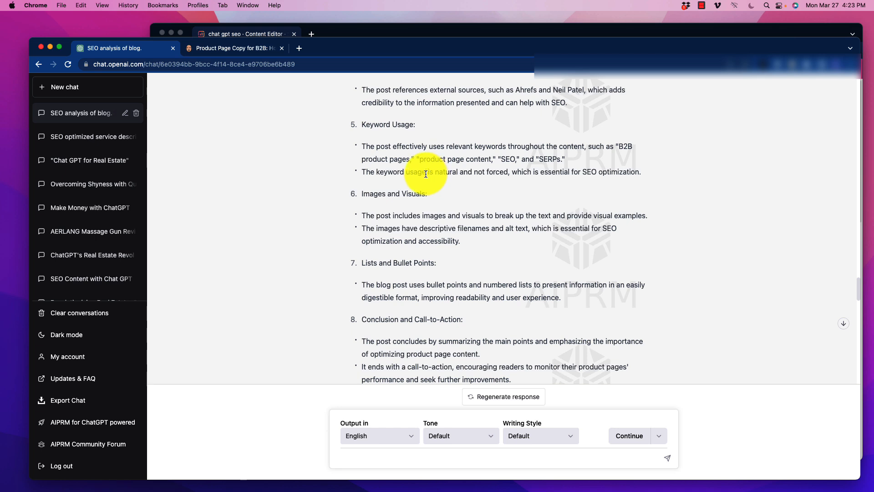
{"action": "scroll", "scroll_direction": "down", "scroll_amount": 3}
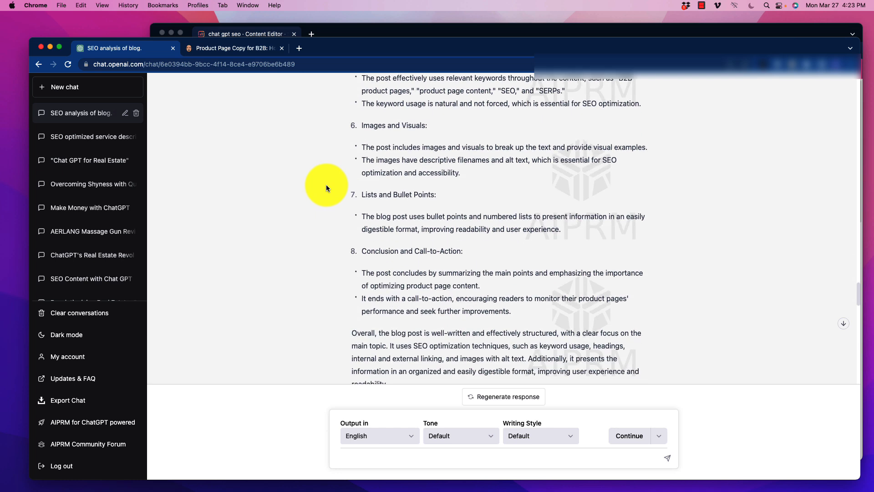
{"action": "scroll", "scroll_direction": "down", "scroll_amount": 3}
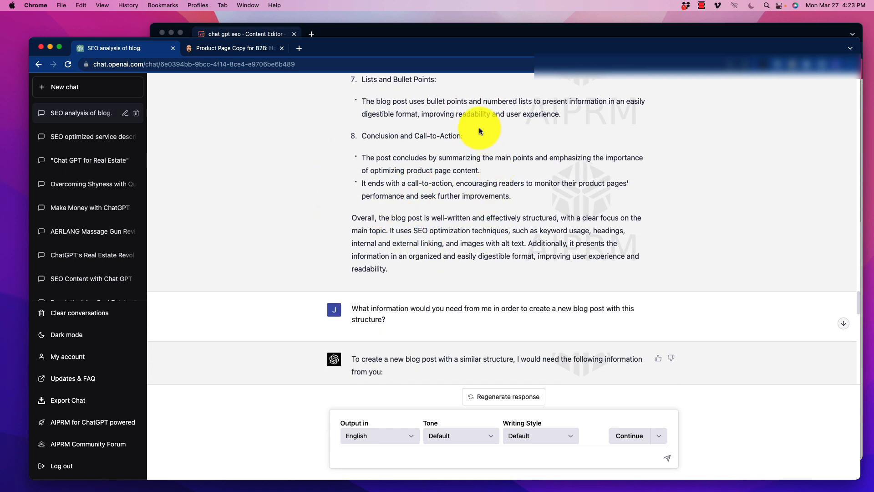
{"action": "mouse_move", "coordinate": [449, 183]}
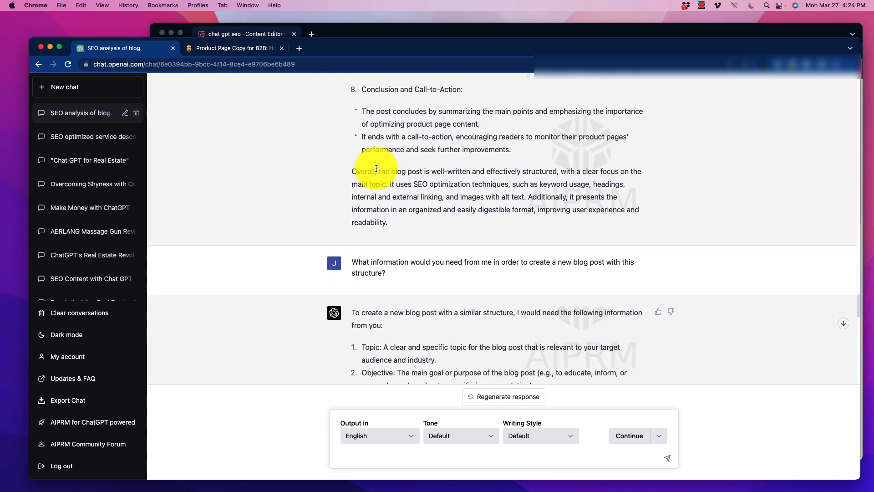
{"action": "scroll", "scroll_direction": "down", "scroll_amount": 3}
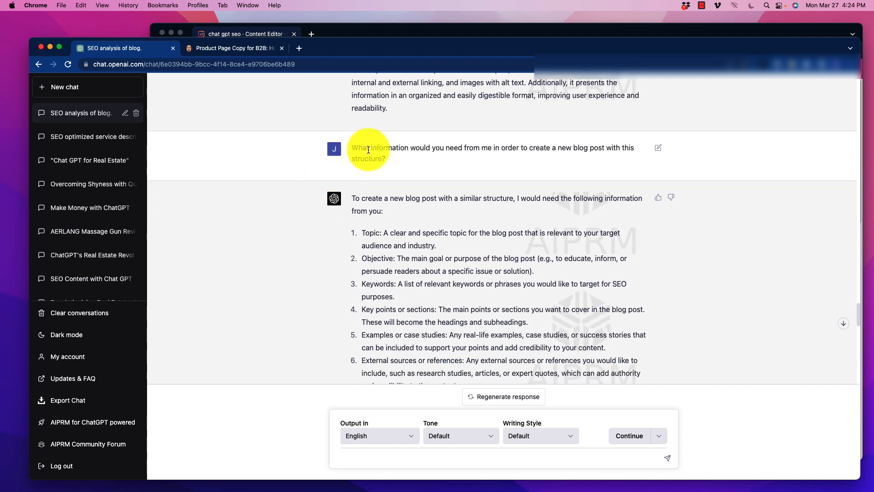
{"action": "mouse_move", "coordinate": [499, 152]}
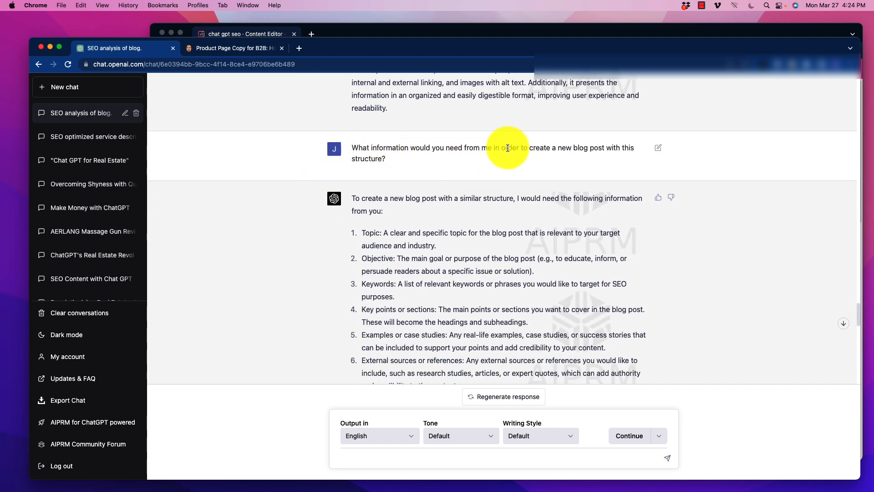
{"action": "scroll", "scroll_direction": "down", "scroll_amount": 3}
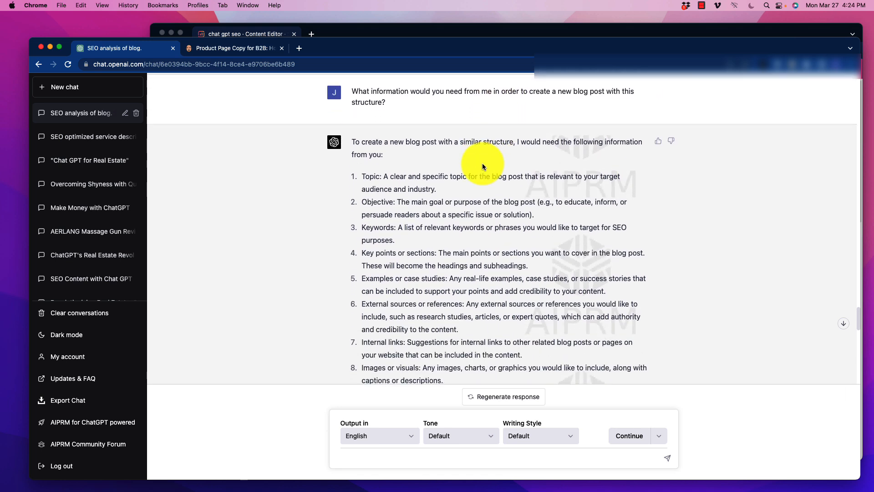
{"action": "scroll", "scroll_direction": "down", "scroll_amount": 3}
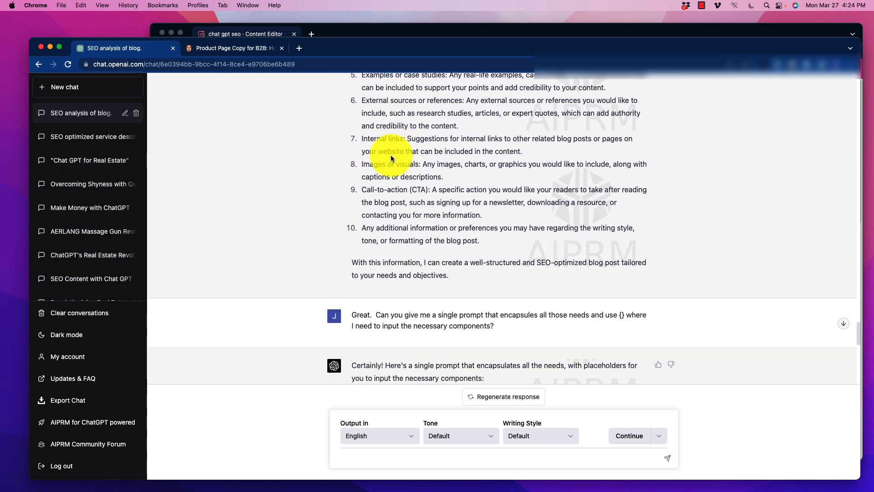
{"action": "scroll", "scroll_direction": "down", "scroll_amount": 3}
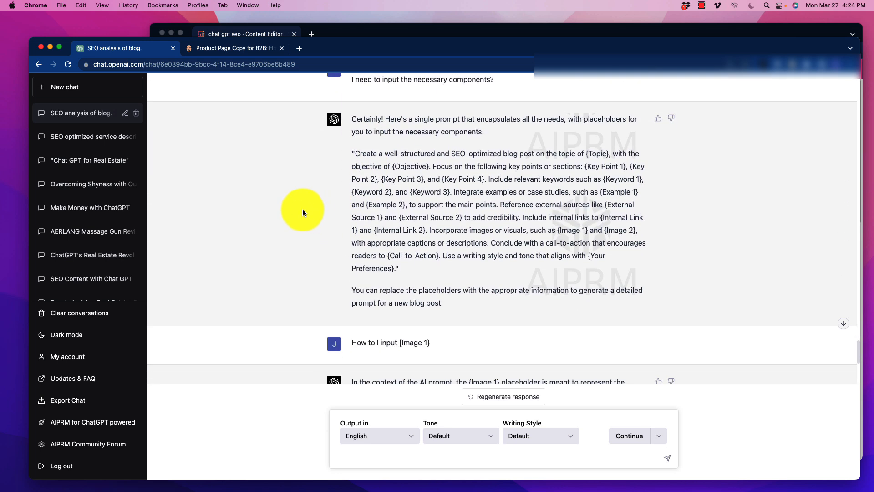
{"action": "mouse_move", "coordinate": [303, 211]}
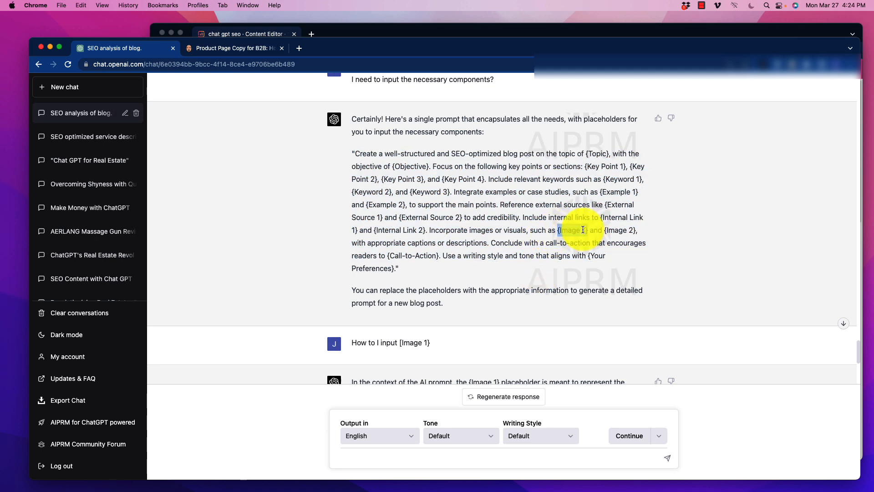
{"action": "scroll", "scroll_direction": "down", "scroll_amount": 3}
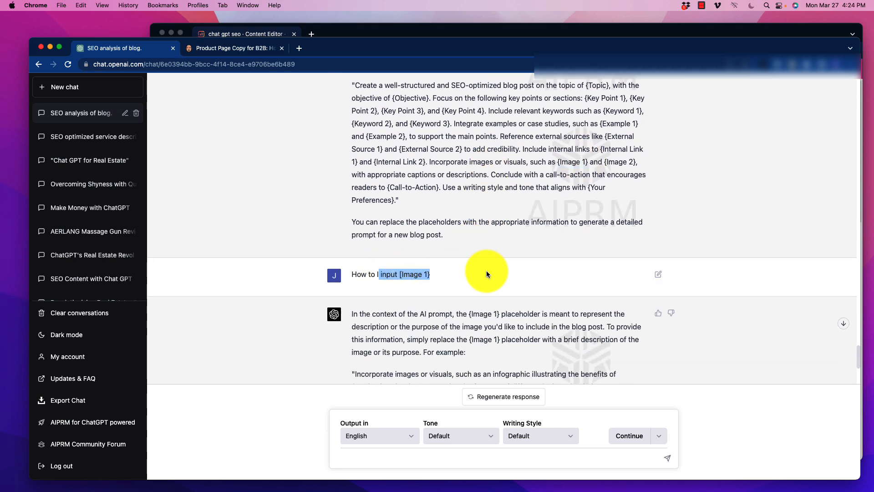
{"action": "scroll", "scroll_direction": "down", "scroll_amount": 3}
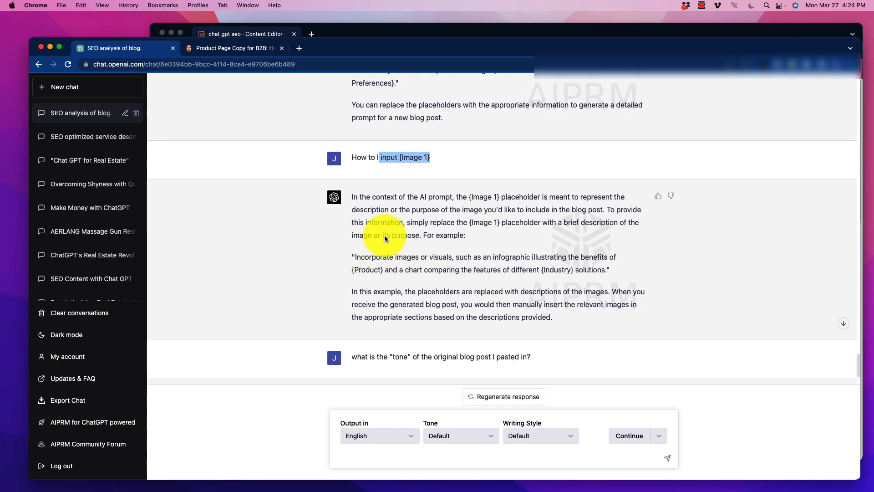
{"action": "mouse_move", "coordinate": [428, 217]}
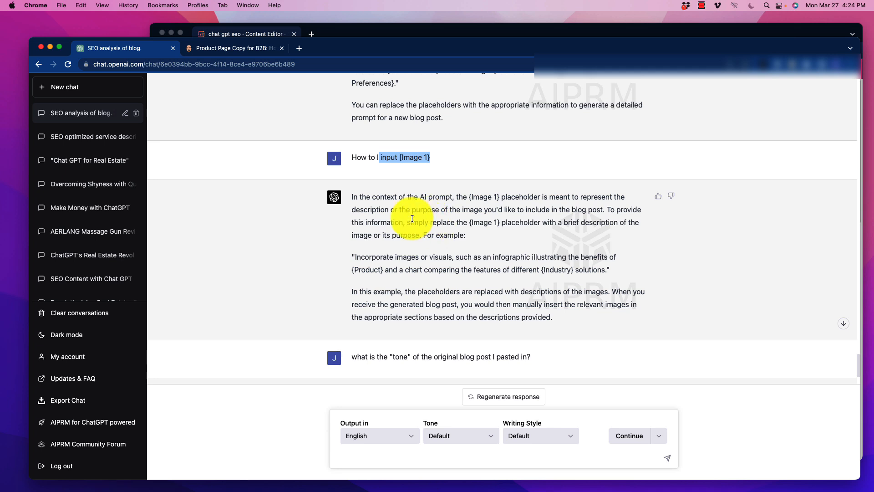
{"action": "scroll", "scroll_direction": "down", "scroll_amount": 3}
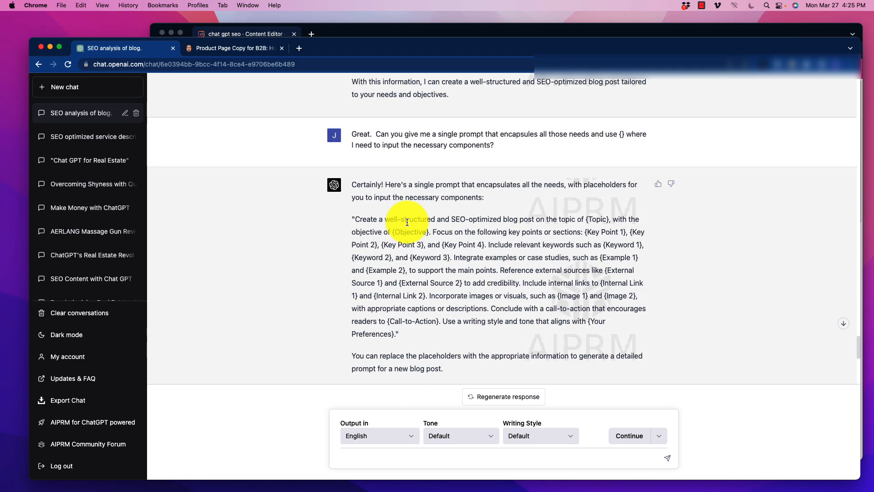
{"action": "scroll", "scroll_direction": "down", "scroll_amount": 3}
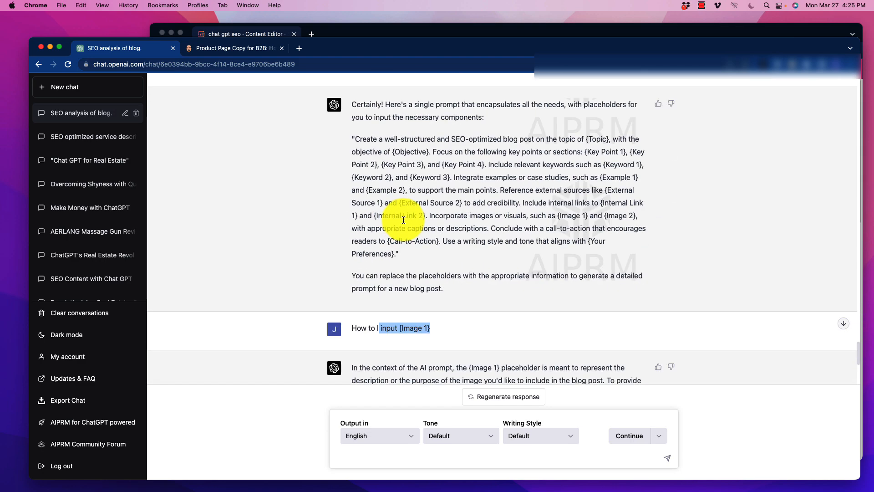
{"action": "scroll", "scroll_direction": "down", "scroll_amount": 3}
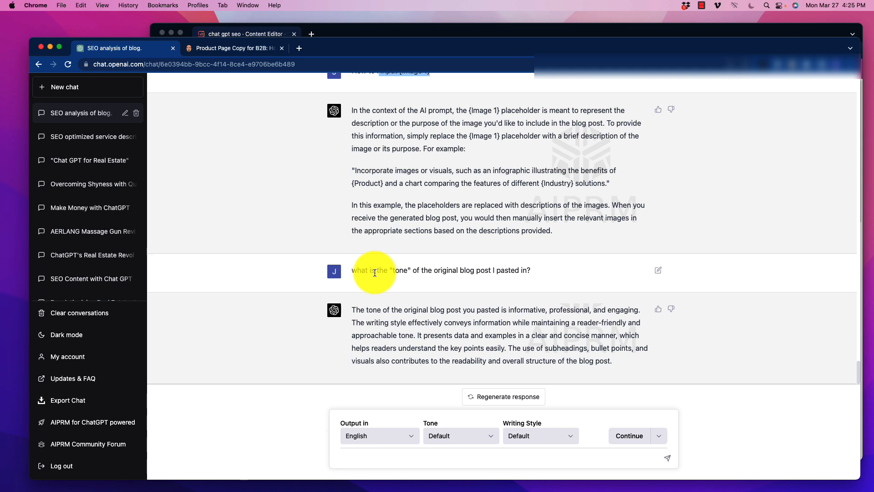
{"action": "mouse_move", "coordinate": [428, 294]}
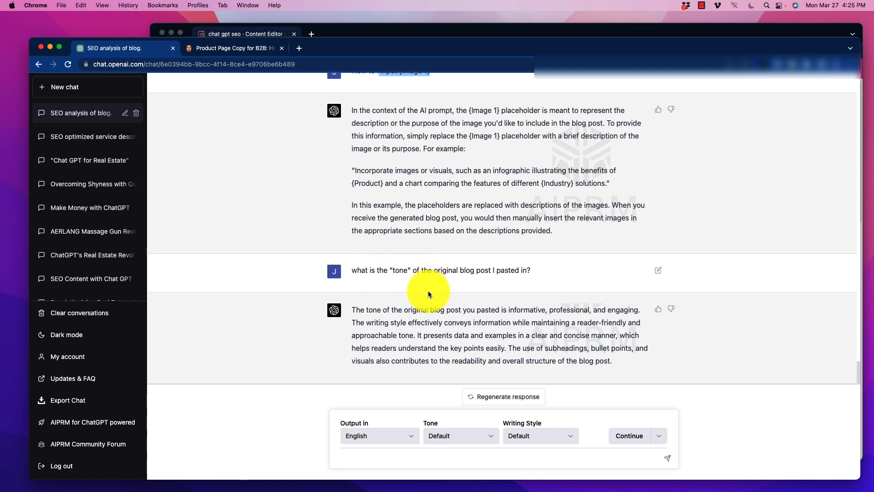
{"action": "mouse_move", "coordinate": [514, 313]}
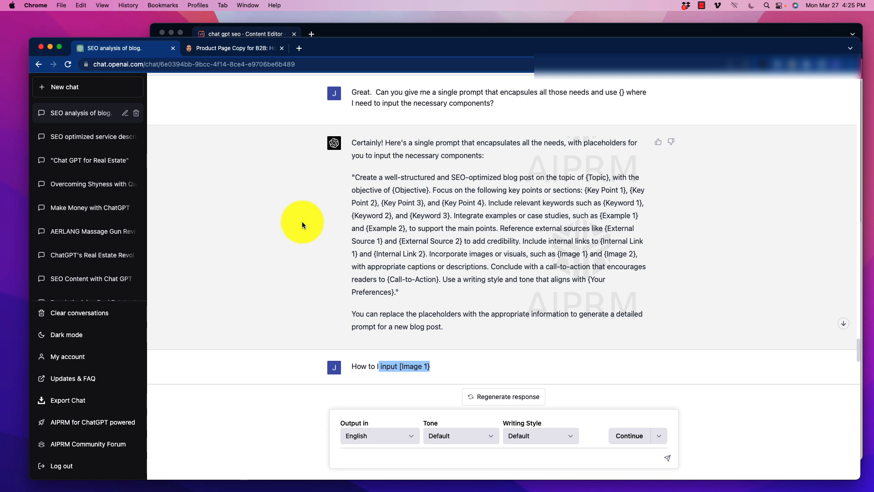
{"action": "mouse_move", "coordinate": [327, 225]}
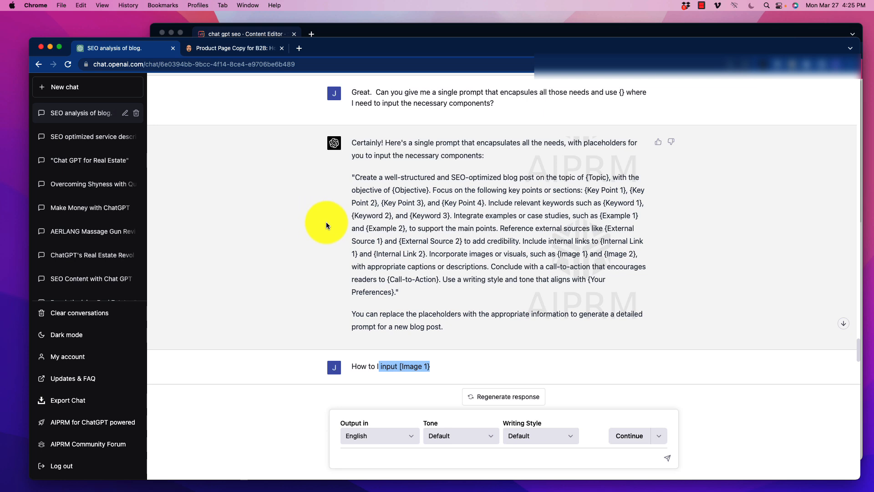
{"action": "mouse_move", "coordinate": [312, 228]}
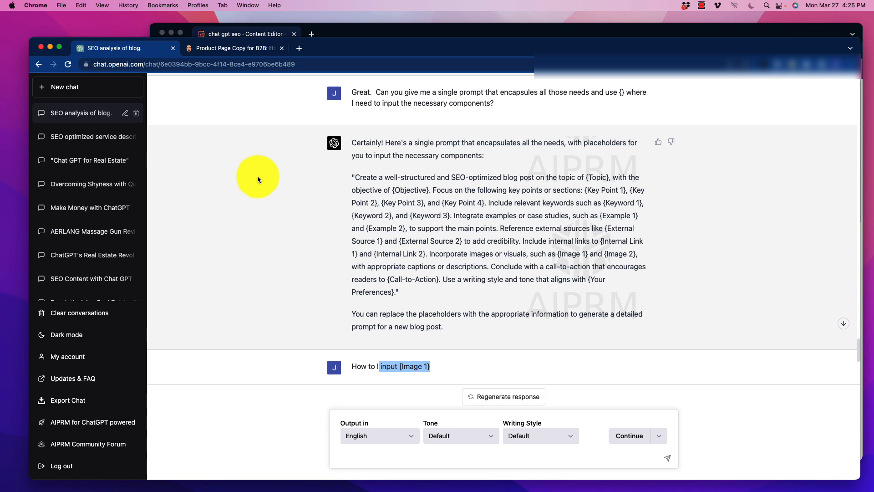
{"action": "mouse_move", "coordinate": [255, 183]}
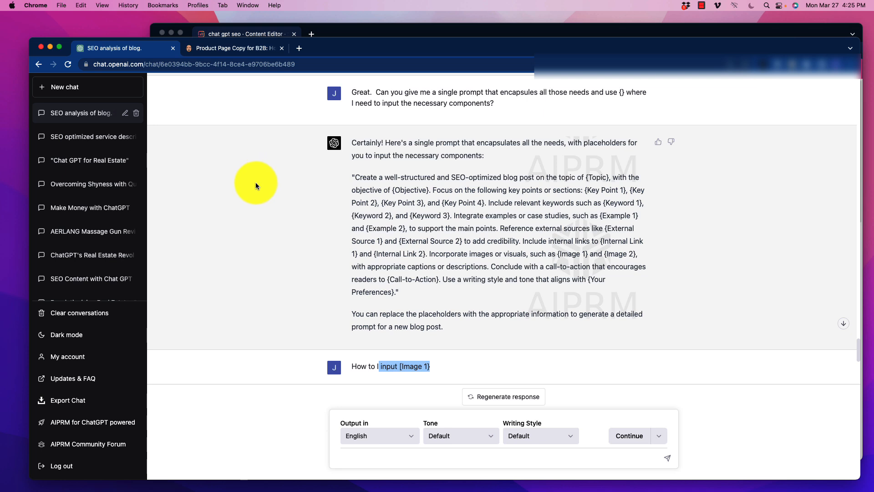
{"action": "mouse_move", "coordinate": [258, 185]}
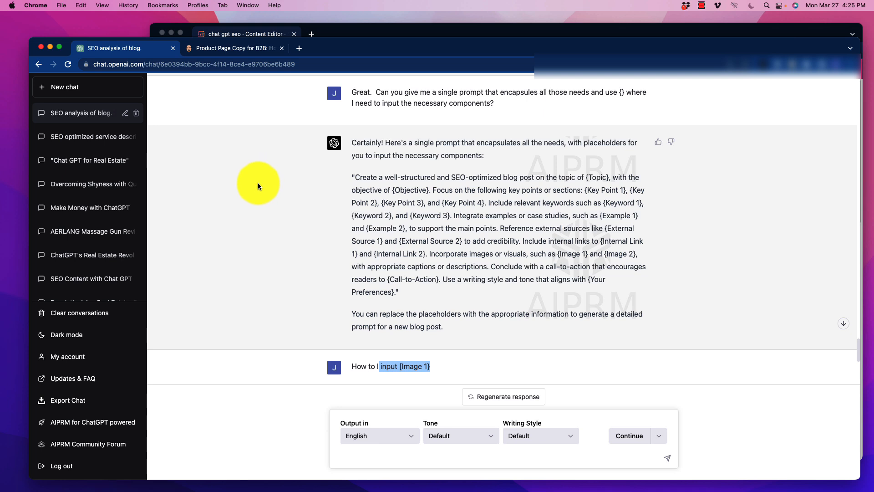
{"action": "mouse_move", "coordinate": [270, 192]}
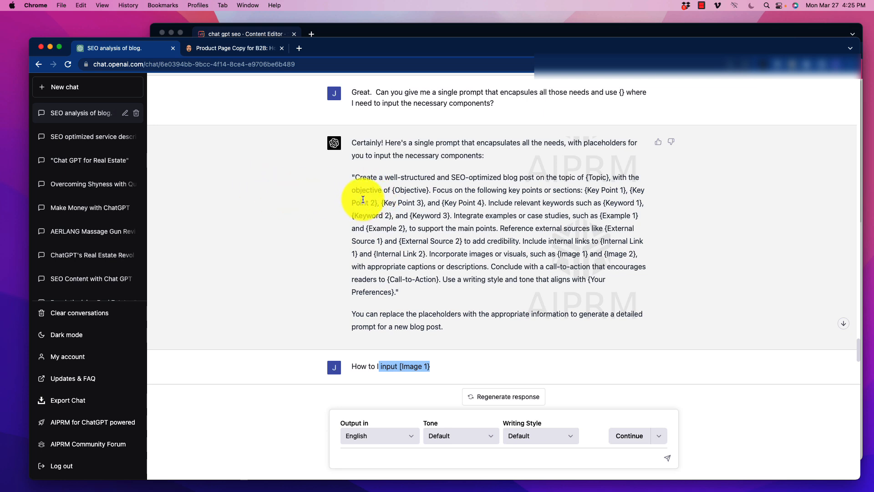
{"action": "left_click", "coordinate": [244, 34]}
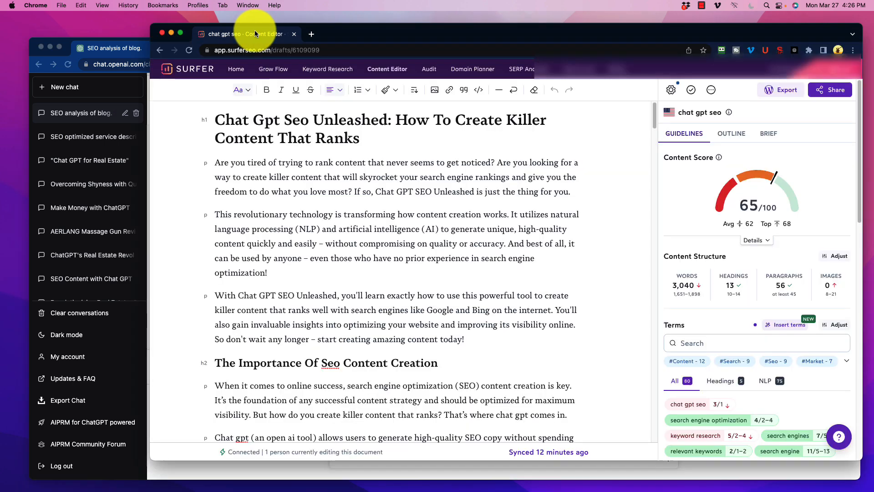
{"action": "mouse_move", "coordinate": [729, 158]}
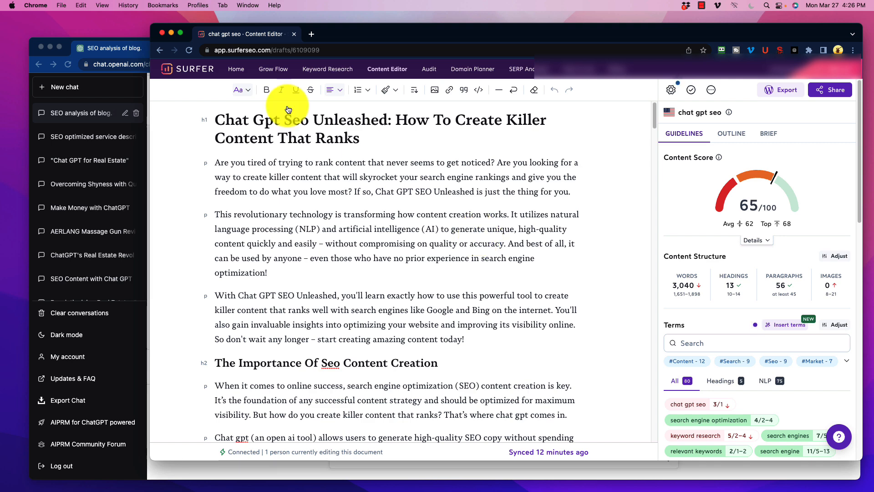
{"action": "mouse_move", "coordinate": [65, 47]}
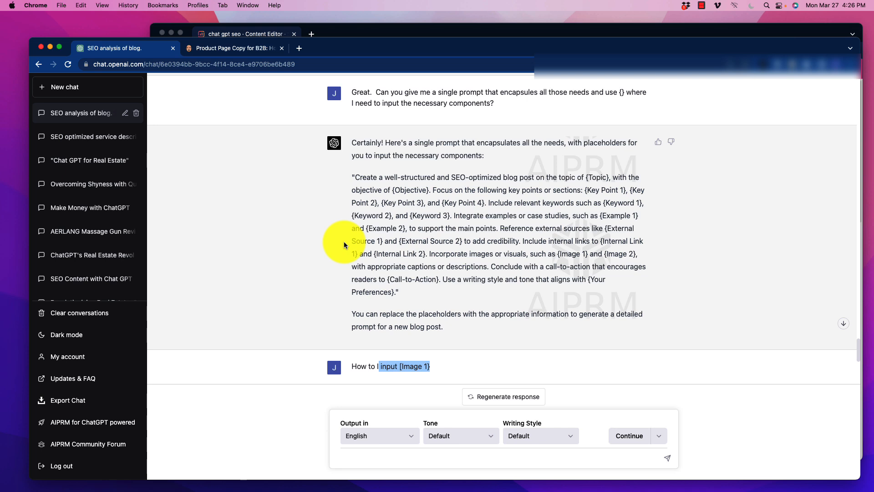
{"action": "mouse_move", "coordinate": [406, 267]}
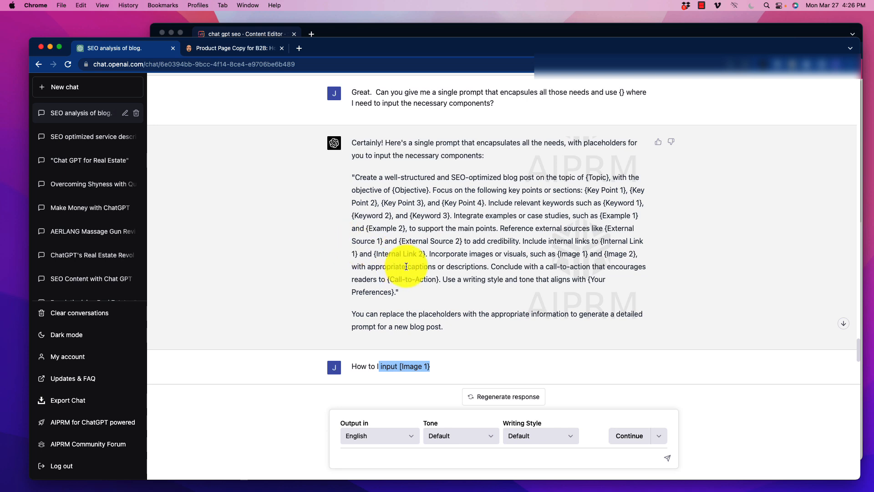